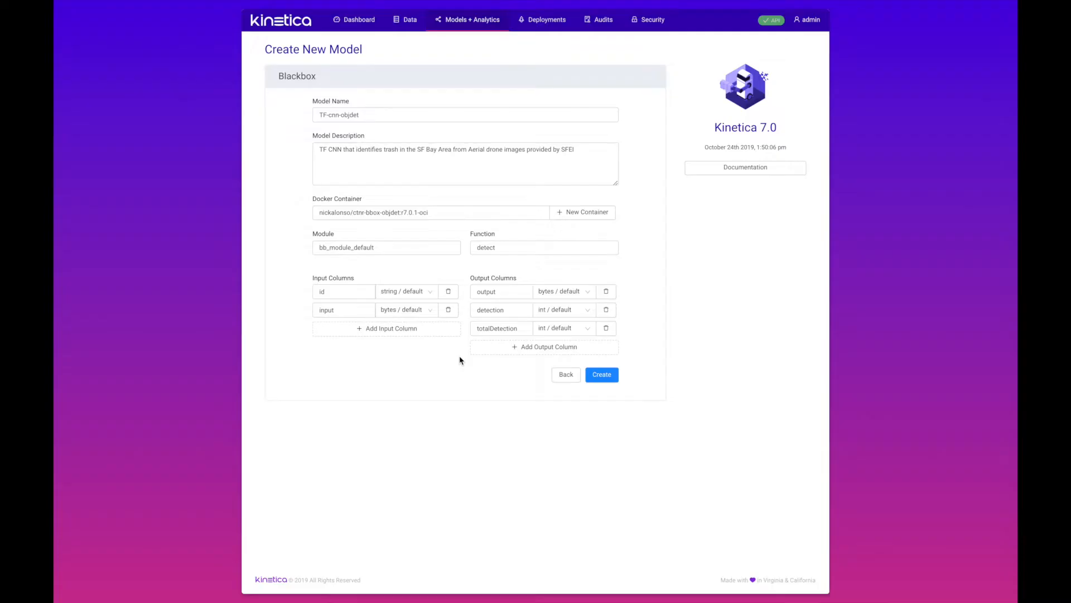
{"action": "mouse_move", "coordinate": [673, 283]}
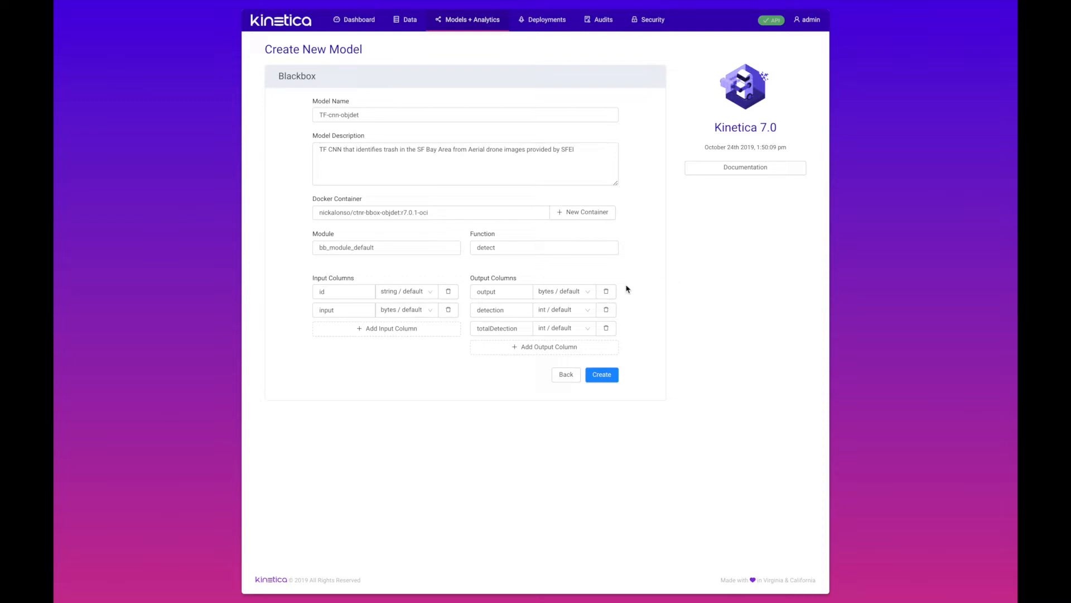
Create the TF-cnn-objdet blackbox model after checking its Docker image, then pick Continuous deployment
{"action": "left_click", "coordinate": [430, 212]}
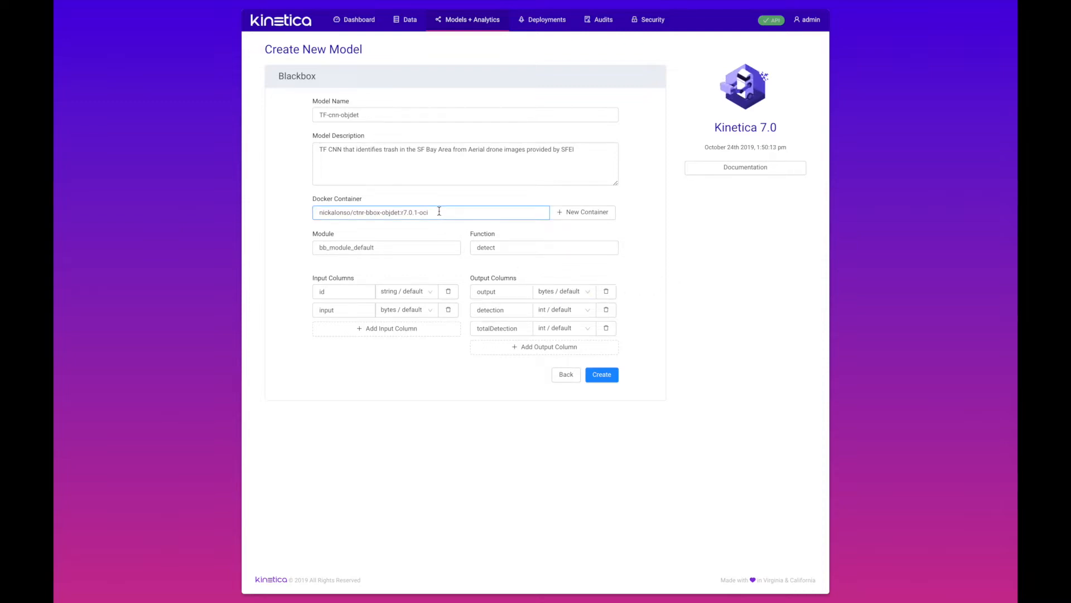
{"action": "mouse_move", "coordinate": [419, 235]}
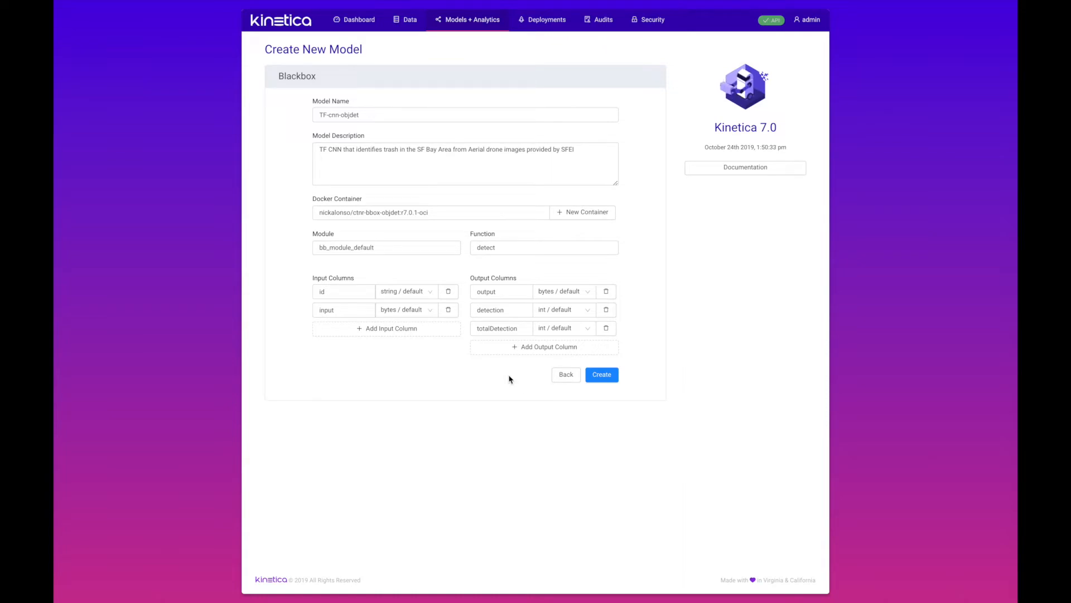
{"action": "left_click", "coordinate": [600, 374]}
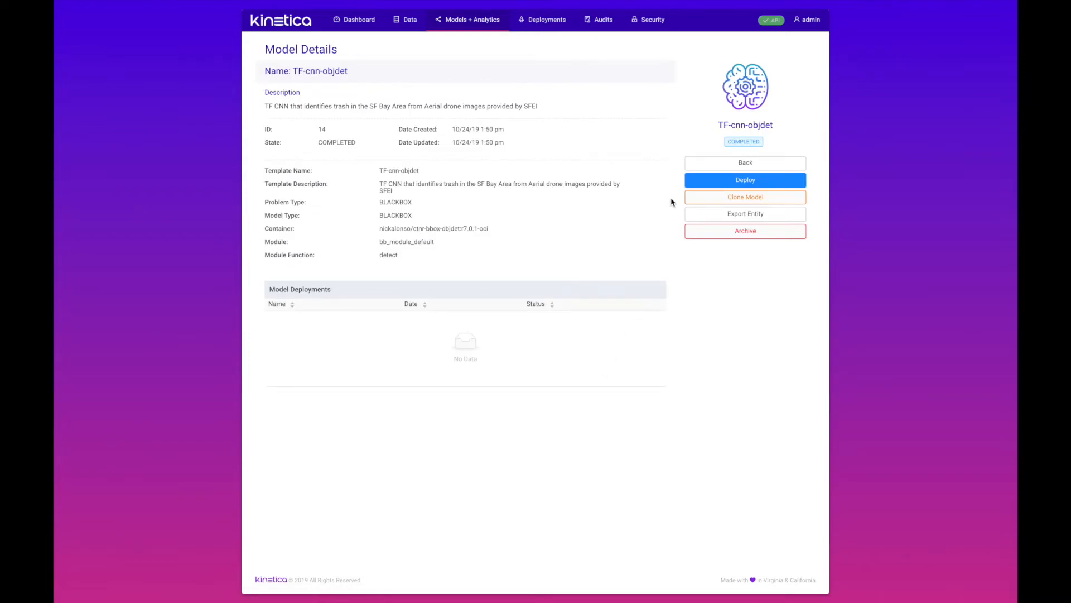
{"action": "left_click", "coordinate": [745, 180]}
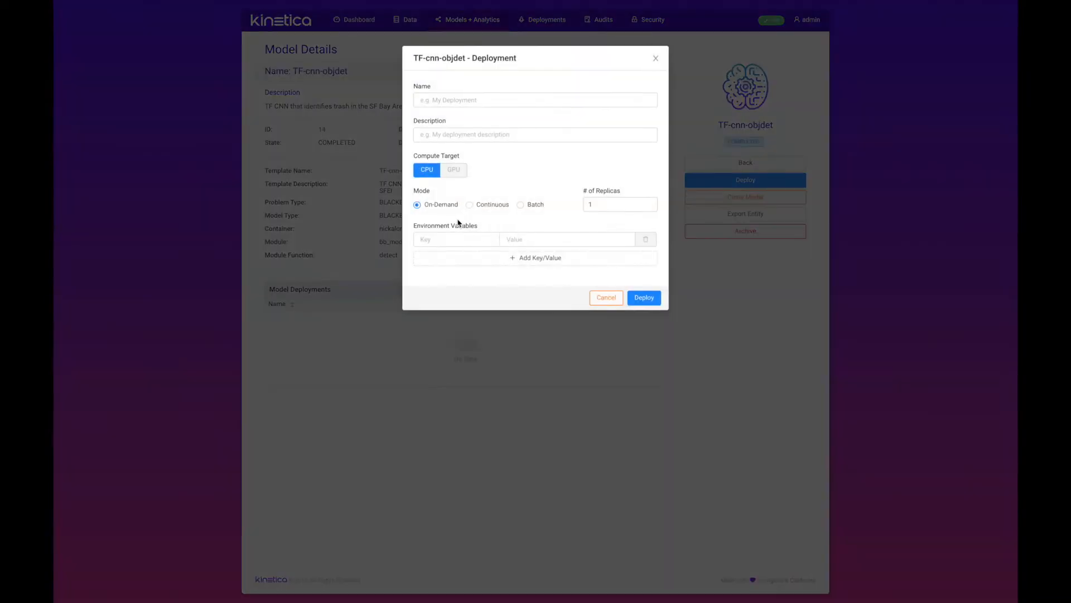
{"action": "left_click", "coordinate": [469, 204]}
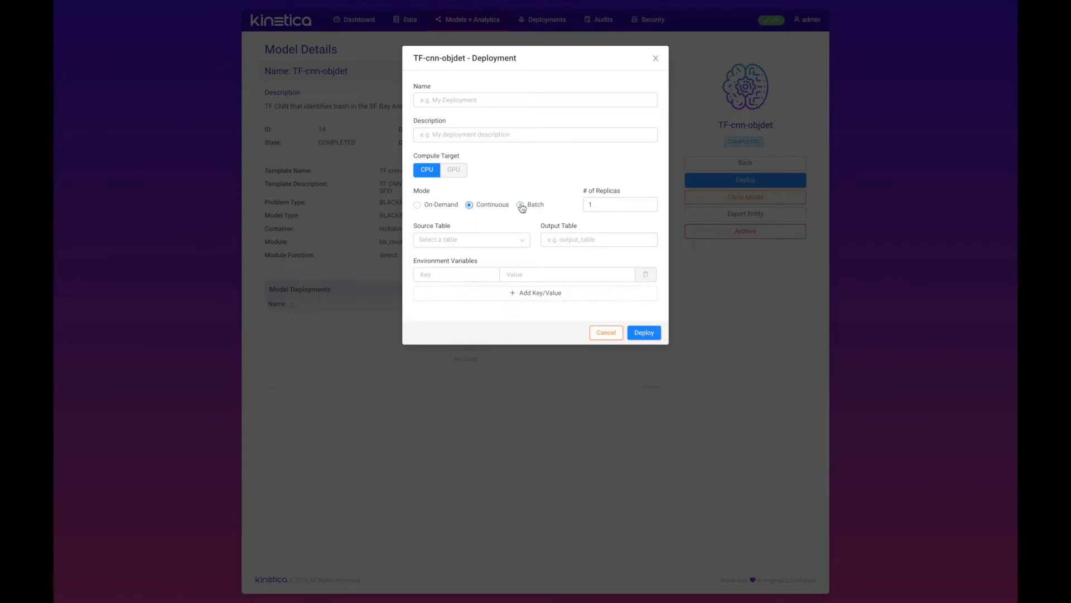
{"action": "left_click", "coordinate": [520, 204]}
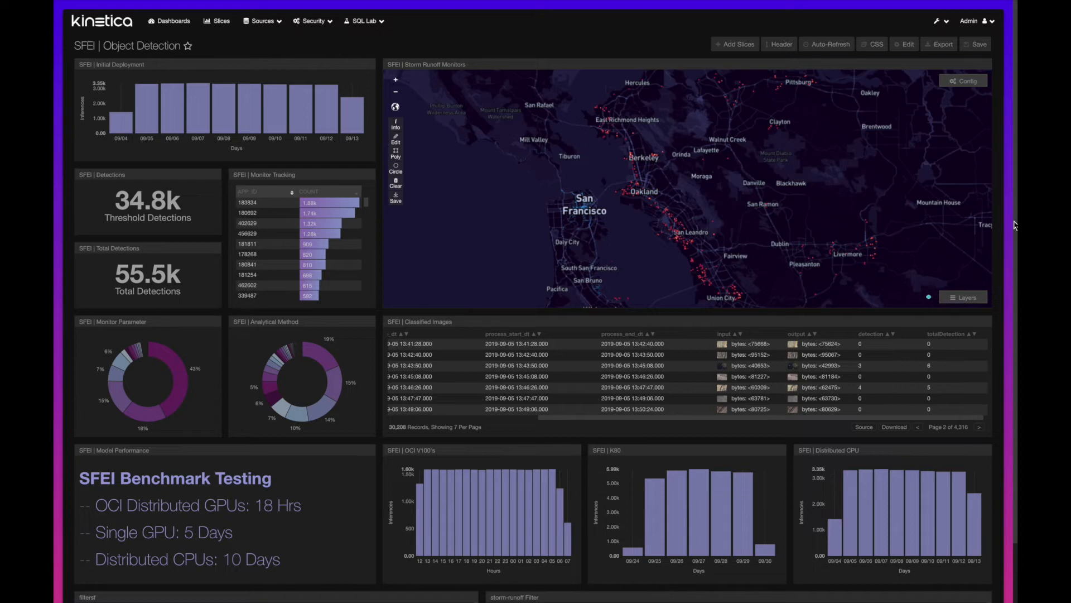
{"action": "mouse_move", "coordinate": [893, 315]}
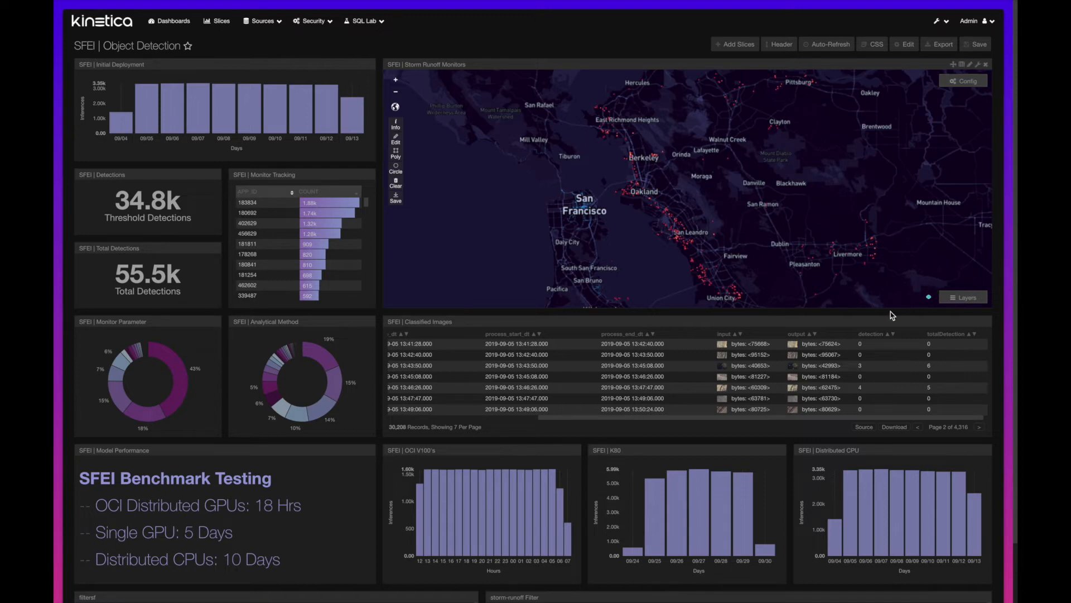
{"action": "mouse_move", "coordinate": [880, 326]}
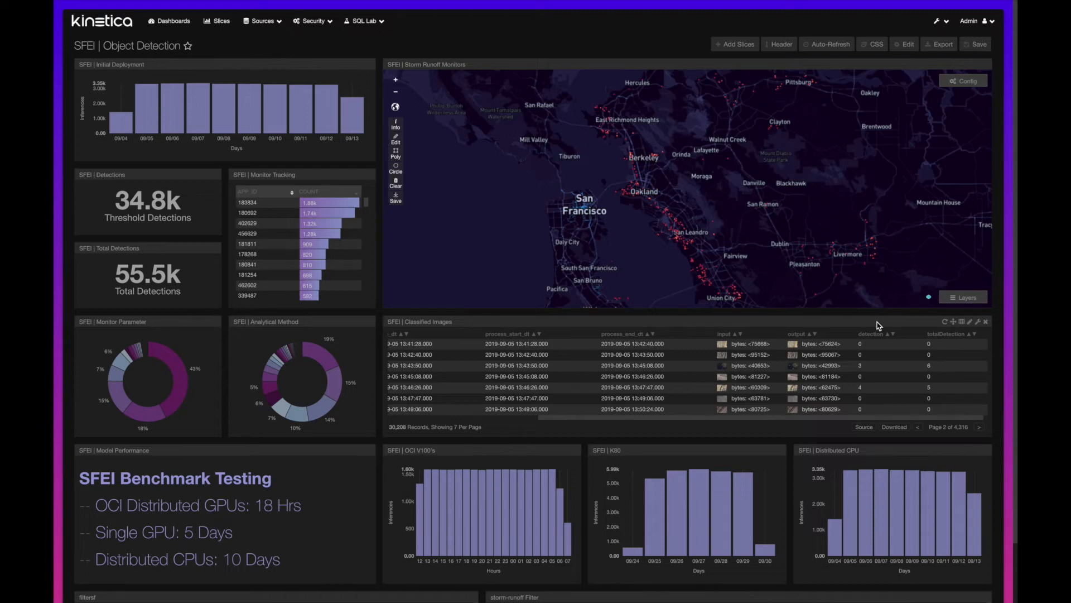
{"action": "mouse_move", "coordinate": [863, 334]}
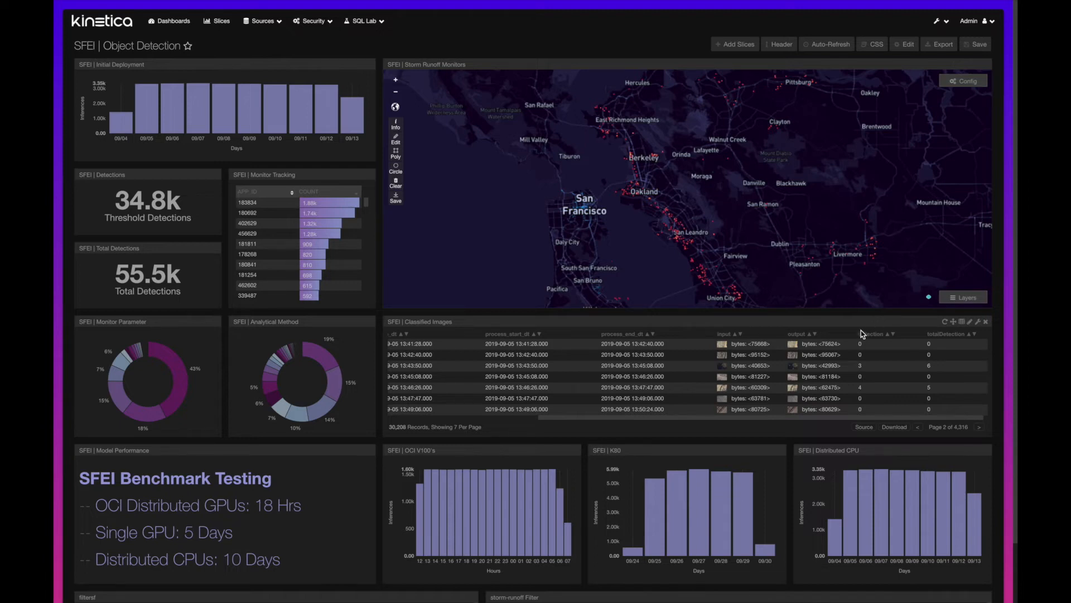
{"action": "mouse_move", "coordinate": [700, 403]}
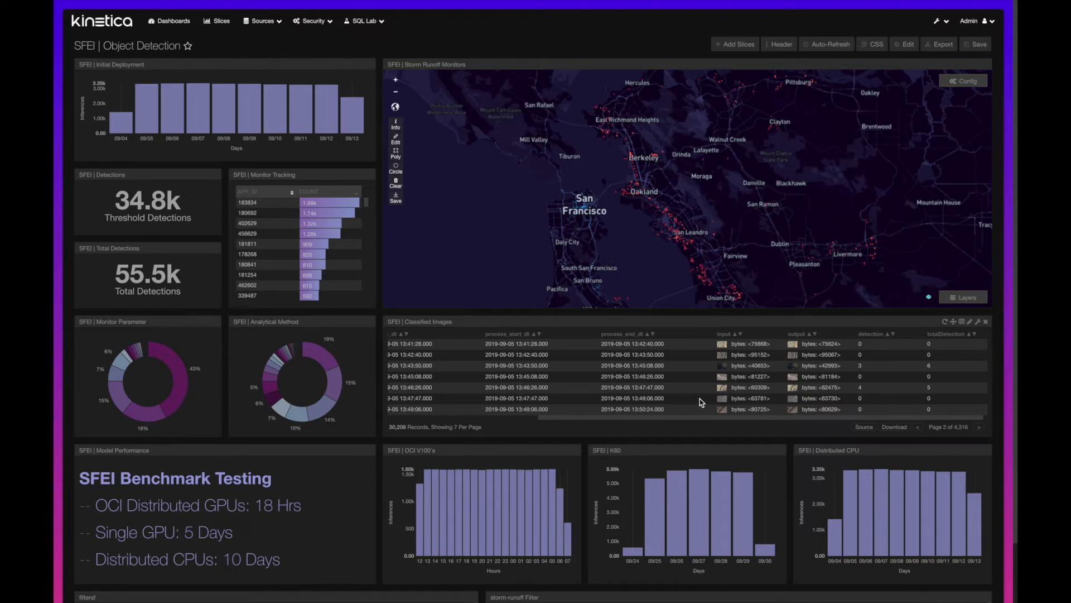
{"action": "left_click", "coordinate": [721, 387]}
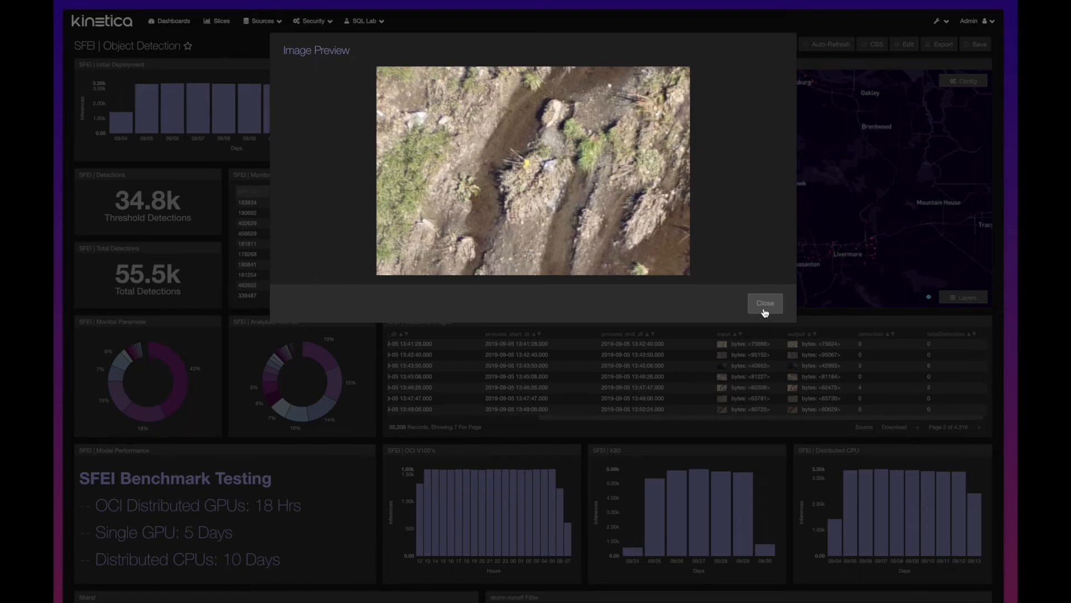
{"action": "left_click", "coordinate": [764, 302]}
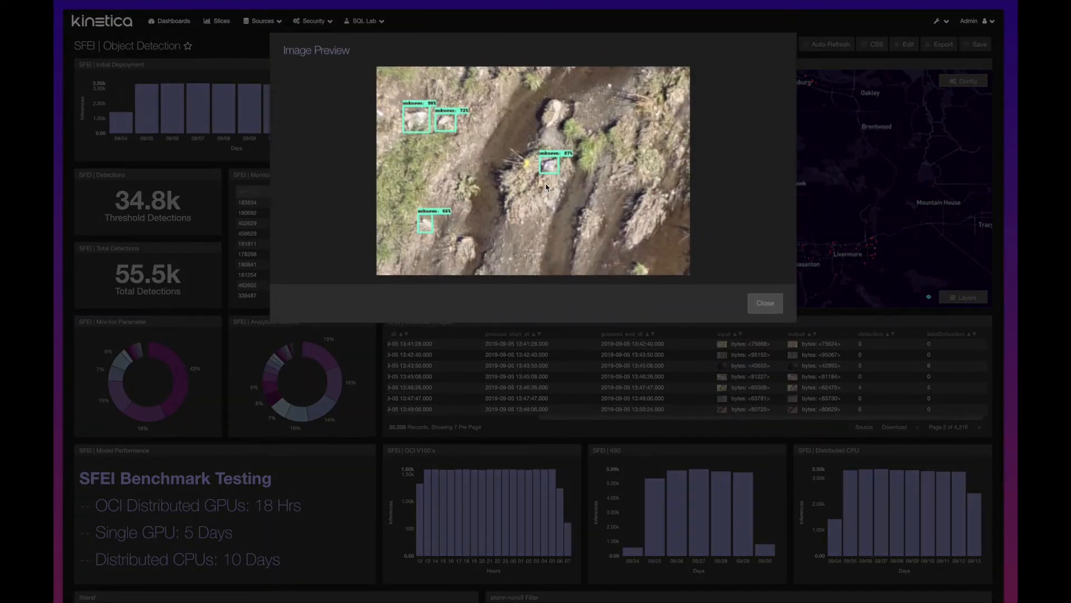
{"action": "mouse_move", "coordinate": [765, 302]}
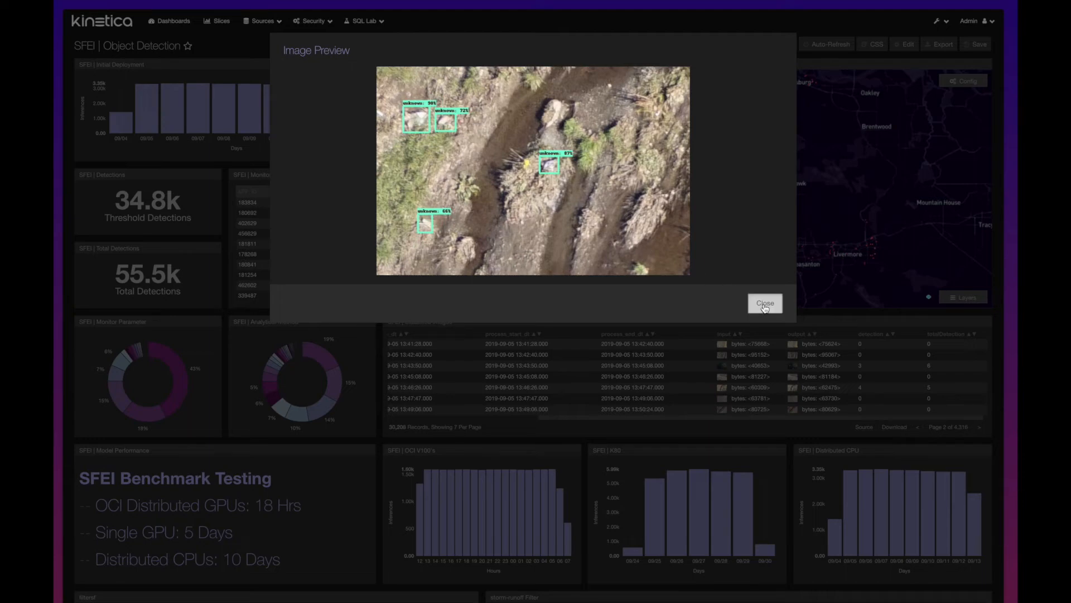
{"action": "left_click", "coordinate": [765, 302]}
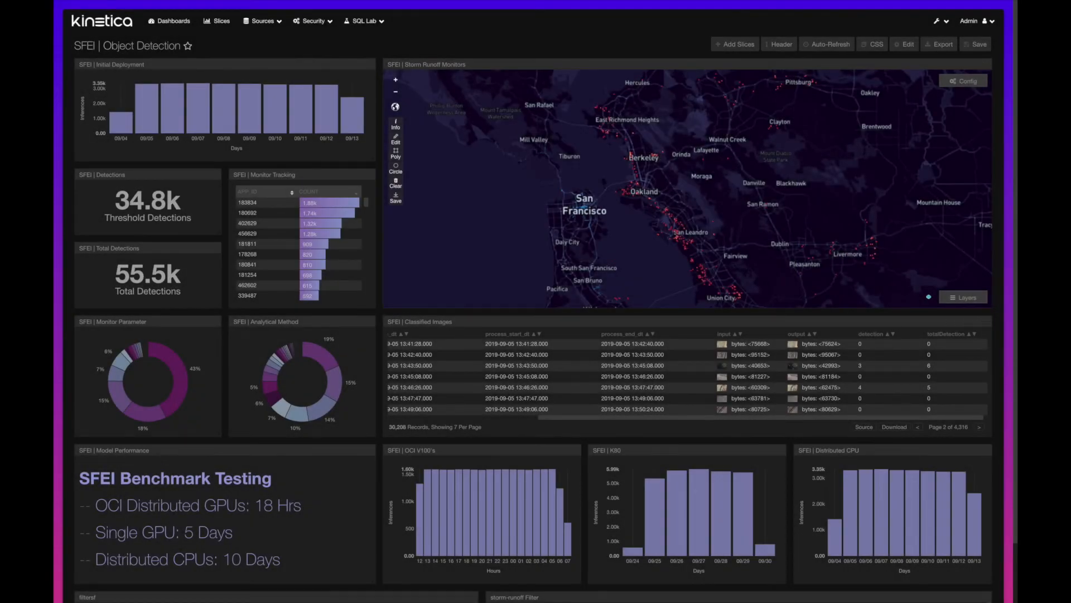
{"action": "mouse_move", "coordinate": [995, 469]}
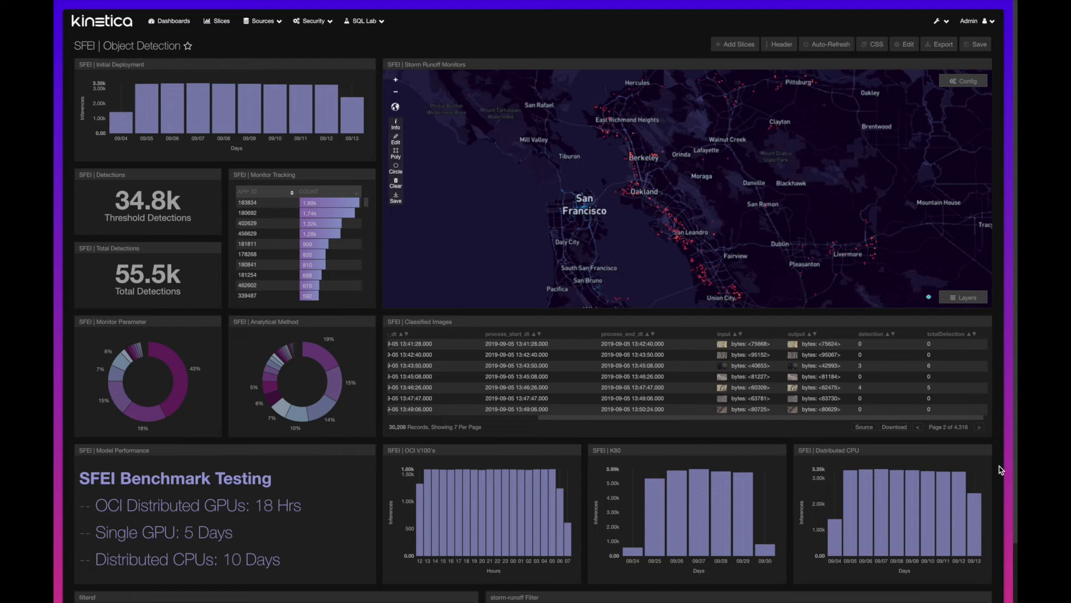
{"action": "mouse_move", "coordinate": [996, 526]}
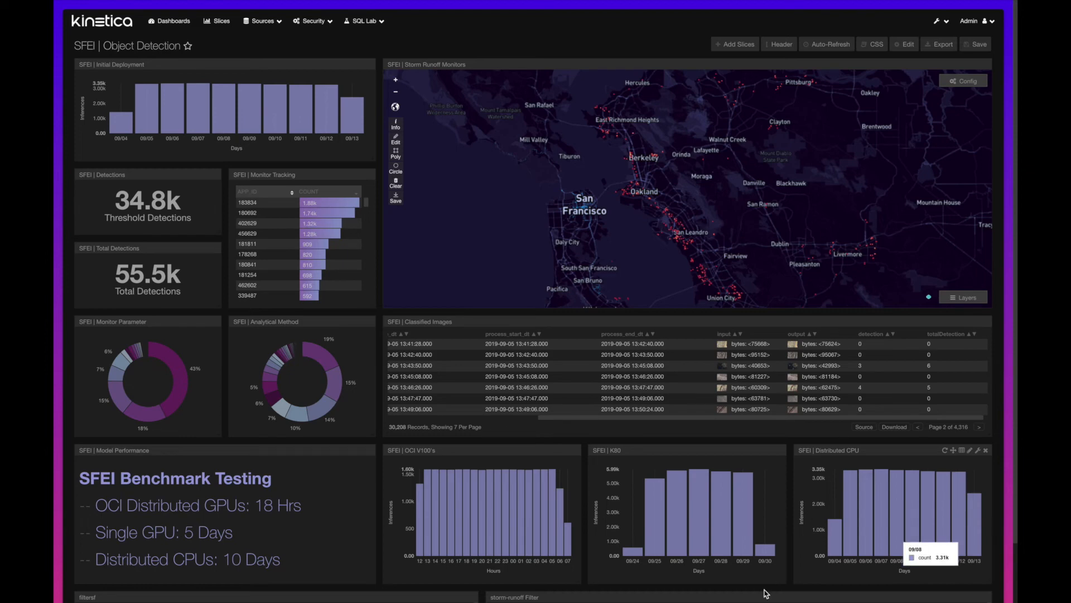
{"action": "mouse_move", "coordinate": [550, 581]}
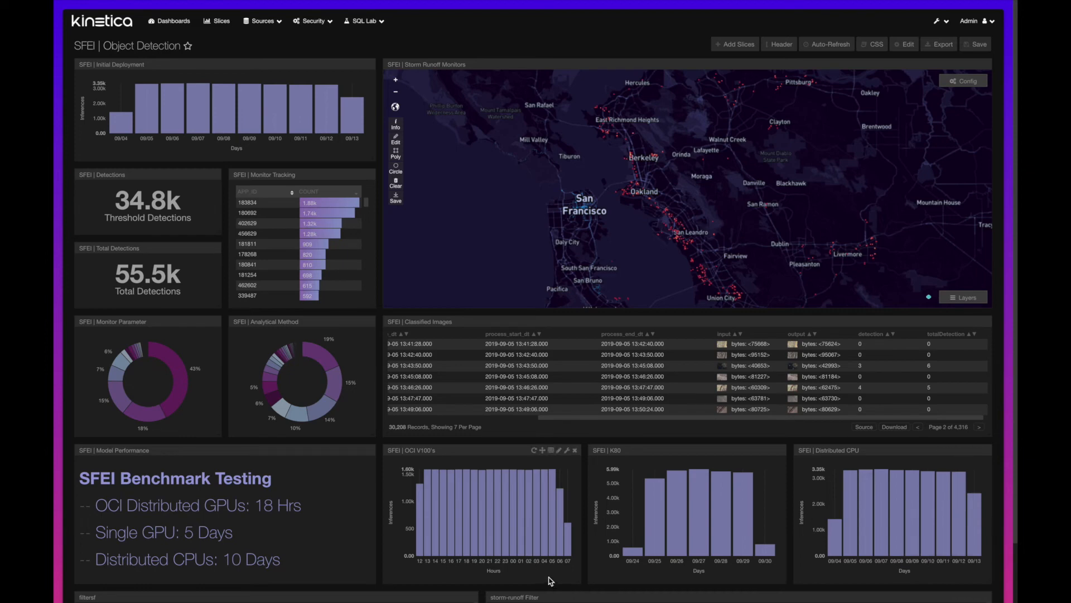